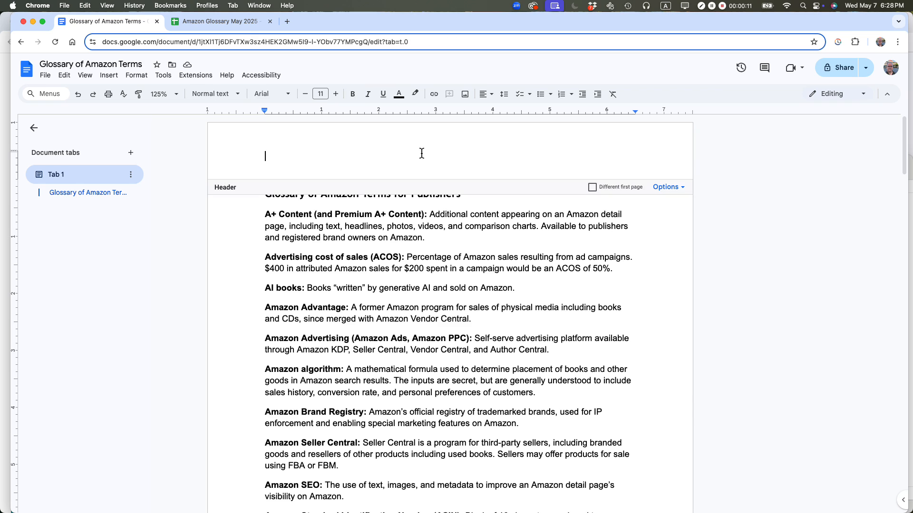
mouse_move(219, 193)
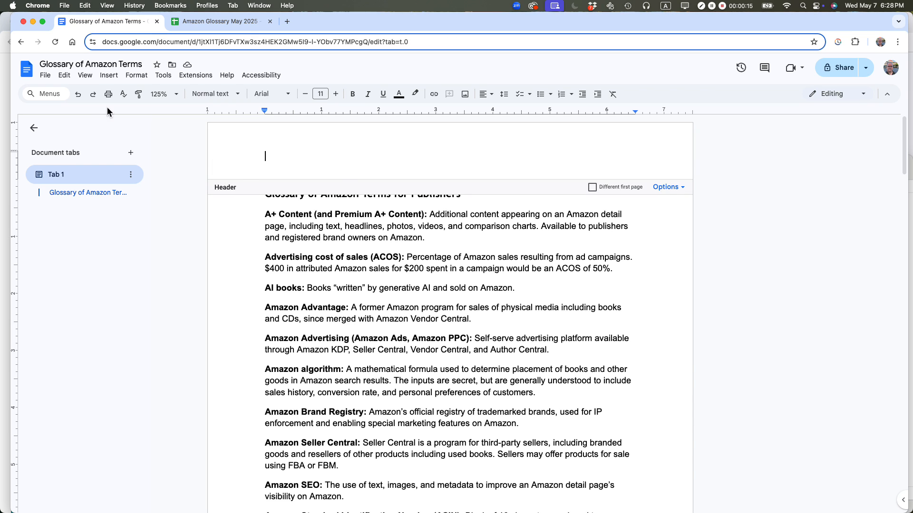
Start an image upload from the computer and choose Lean-Media-logo_bw 600x274.png
click(108, 75)
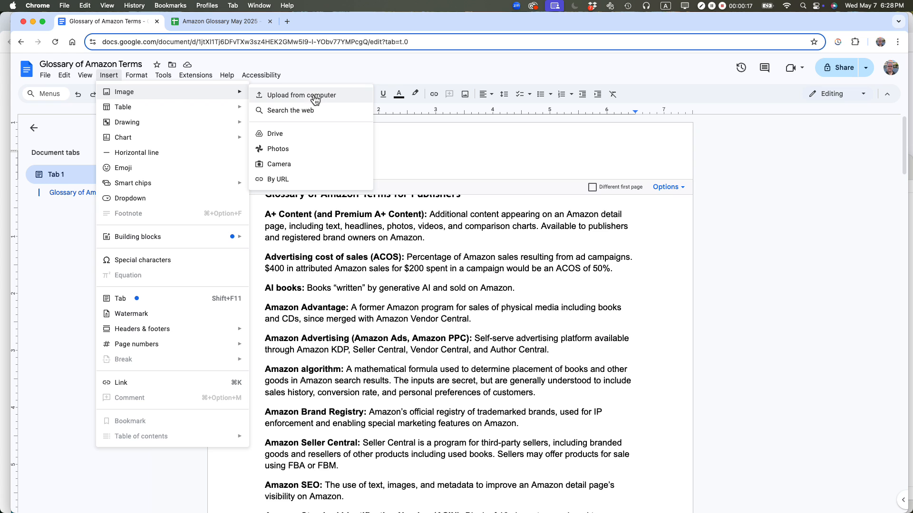
click(301, 95)
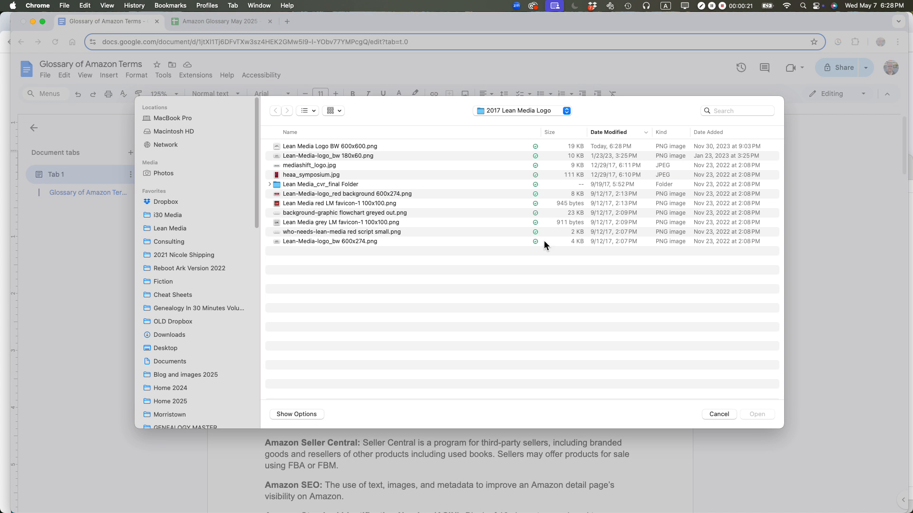
mouse_move(431, 271)
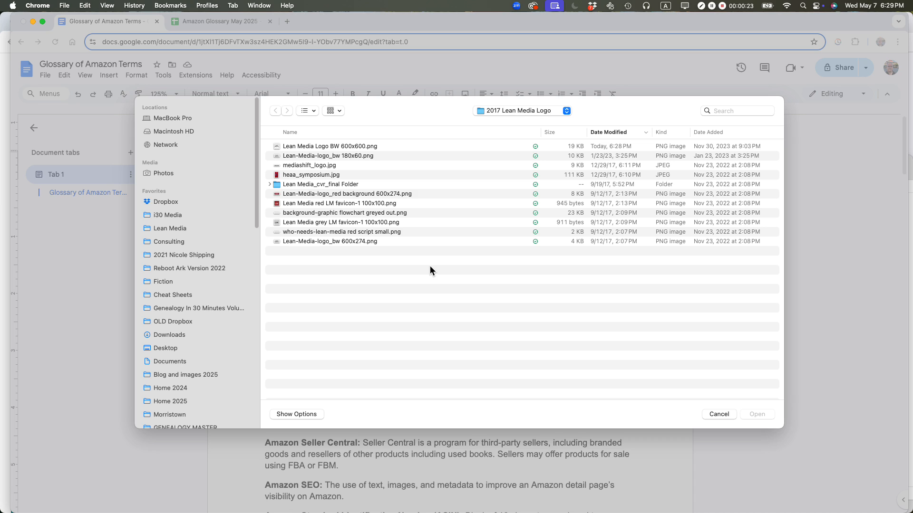
click(330, 241)
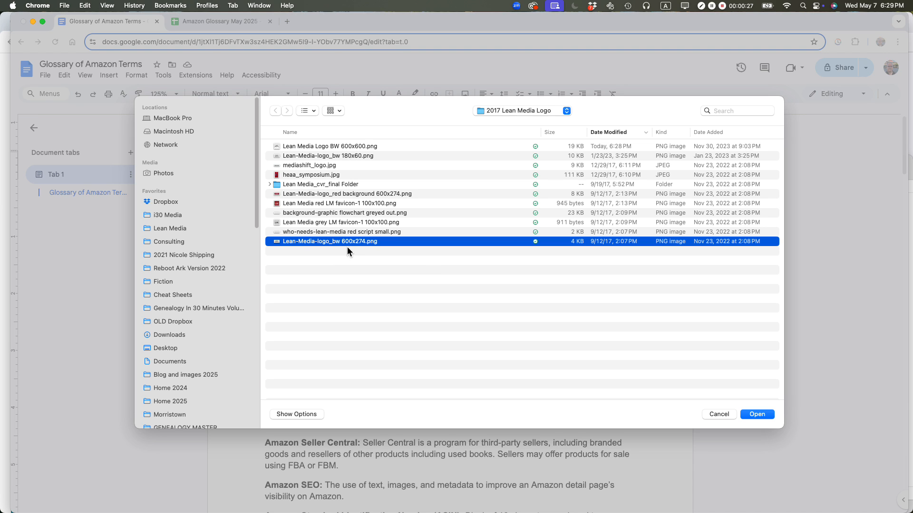
Insert the black-and-white Lean Media logo into the page header and select it for resizing
click(756, 414)
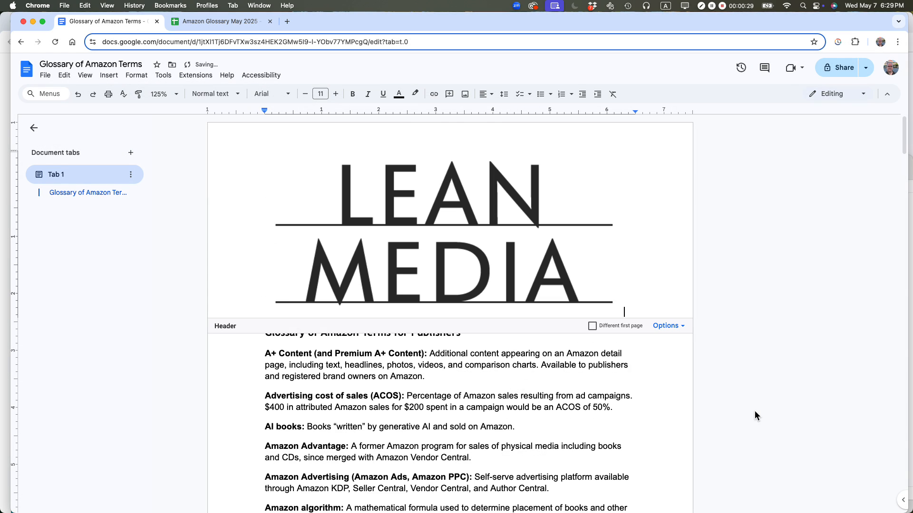
mouse_move(790, 294)
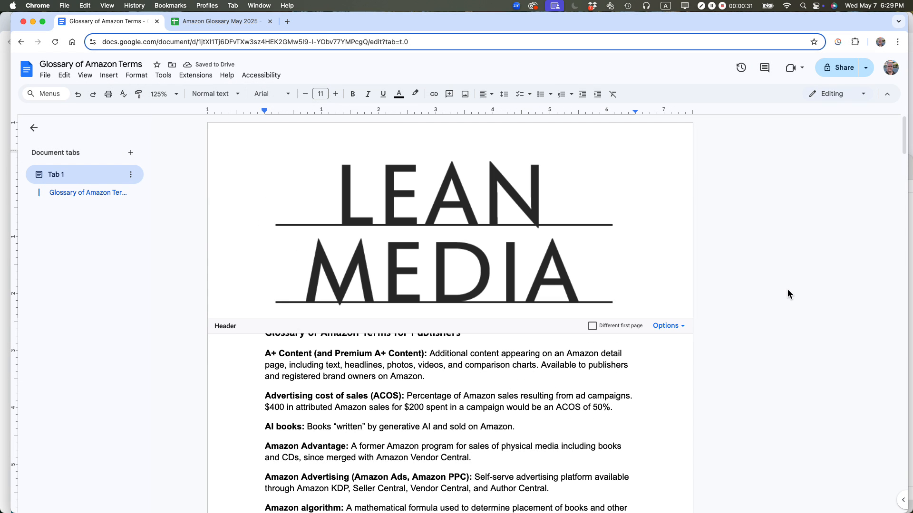
click(444, 233)
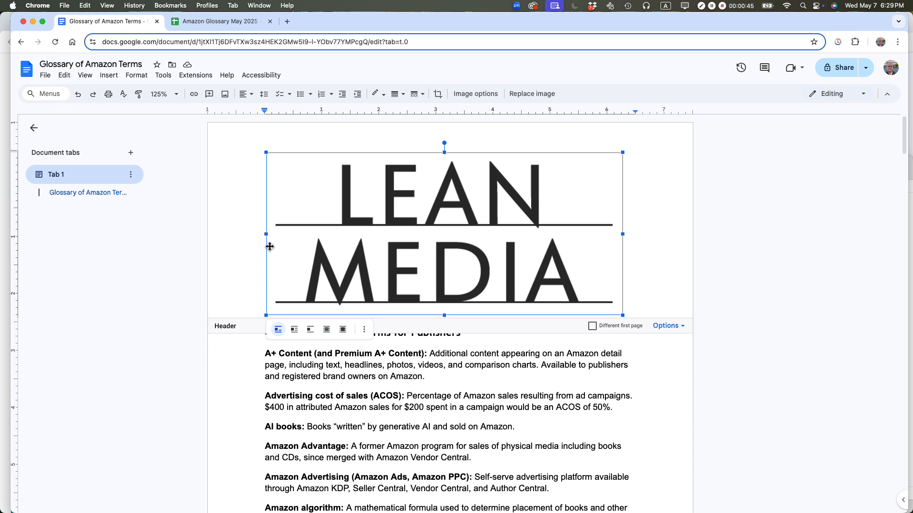
mouse_move(266, 320)
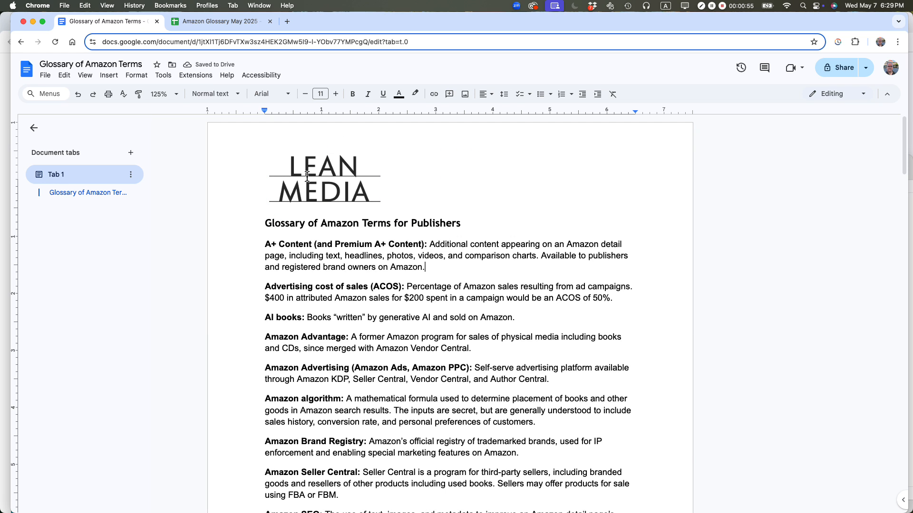
Select the small header logo and bring up the toolbar Align choices for it
click(302, 223)
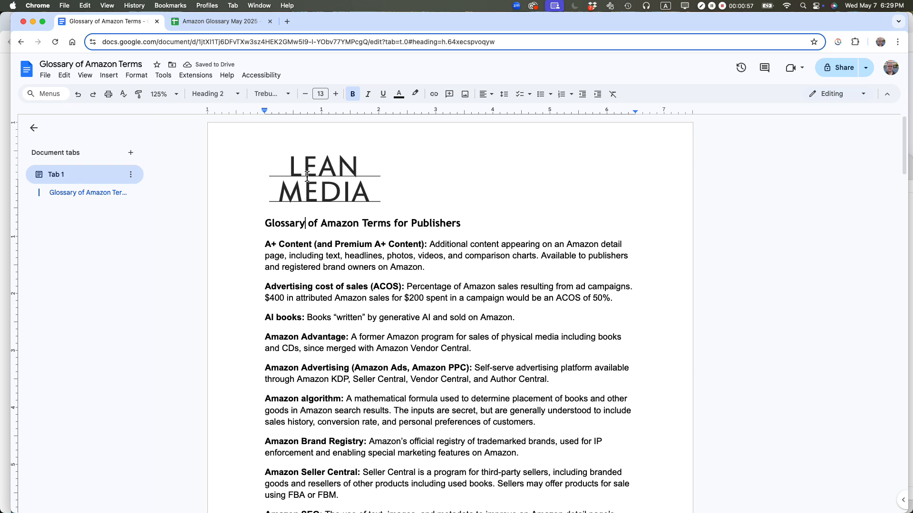
click(324, 178)
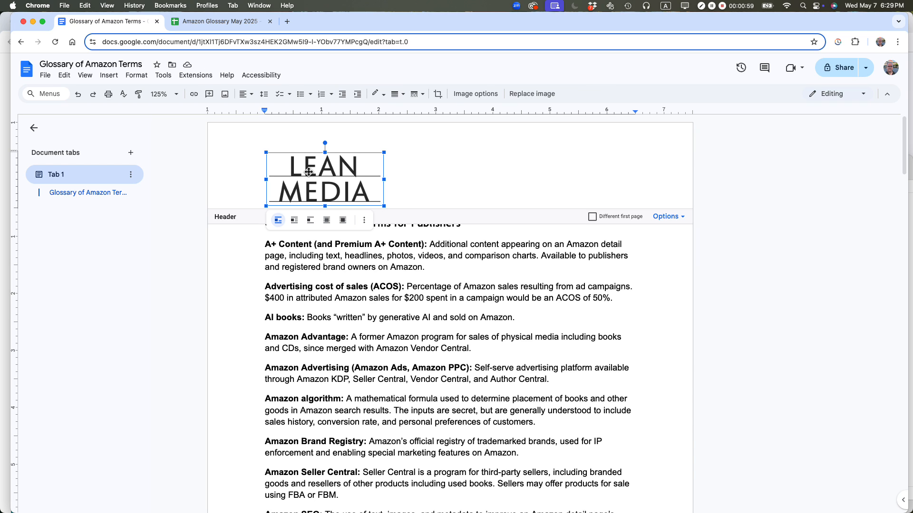
mouse_move(329, 107)
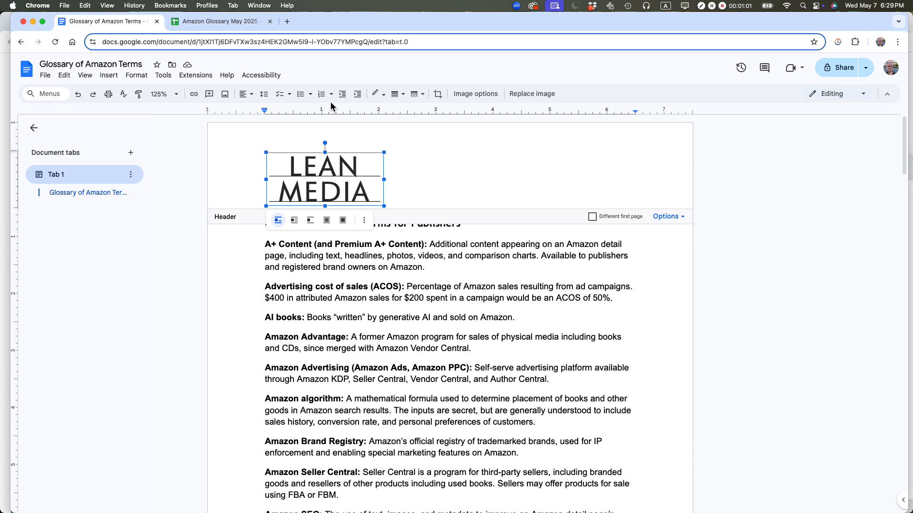
click(243, 94)
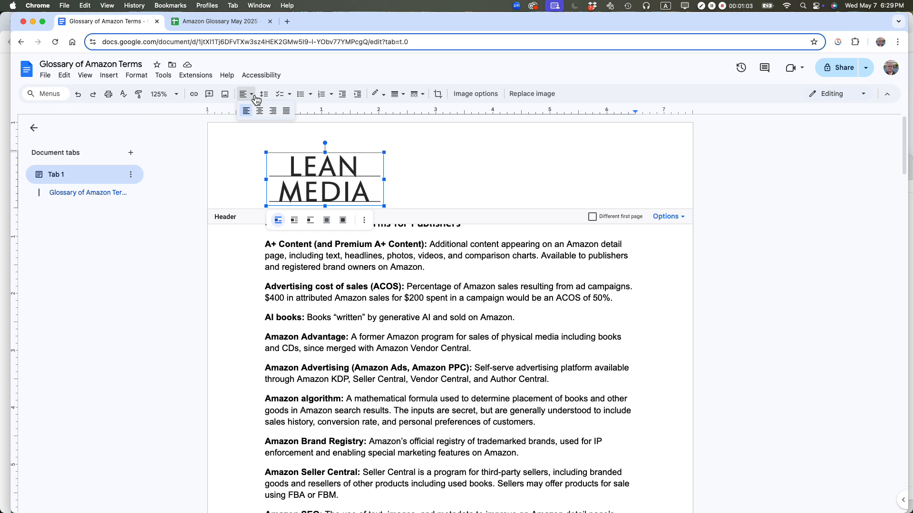